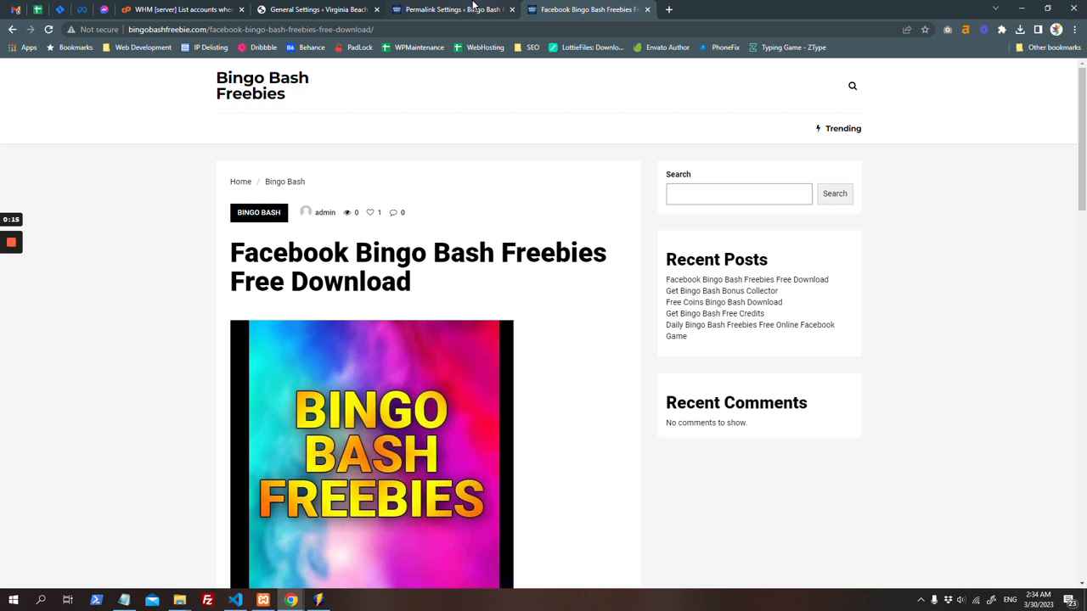
Return to the WHM account list showing the bingobashfreebies.com account.
{"action": "left_click", "coordinate": [449, 11]}
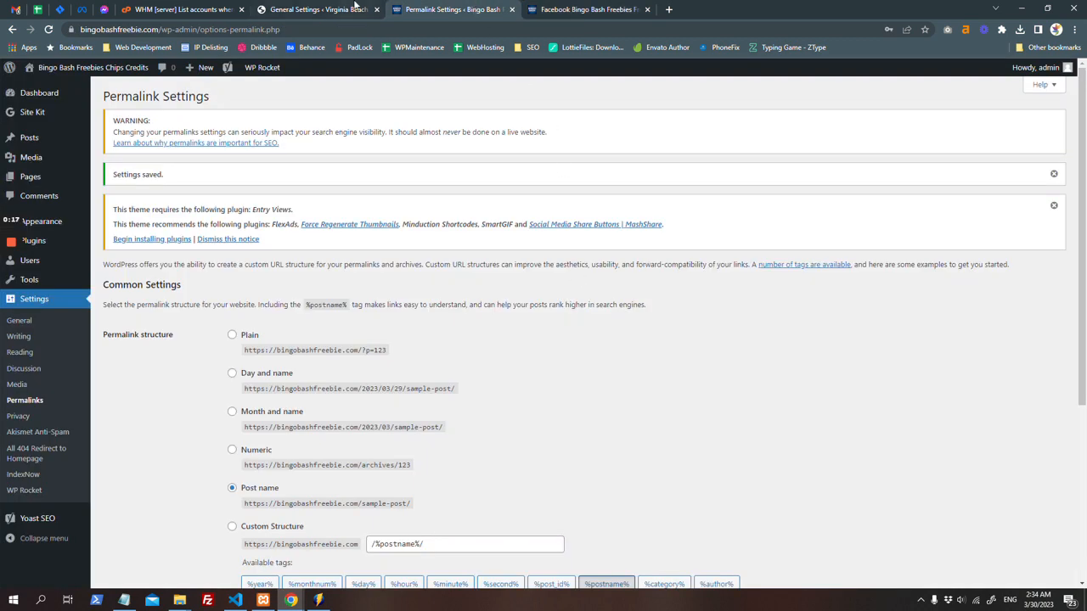
{"action": "left_click", "coordinate": [178, 10]}
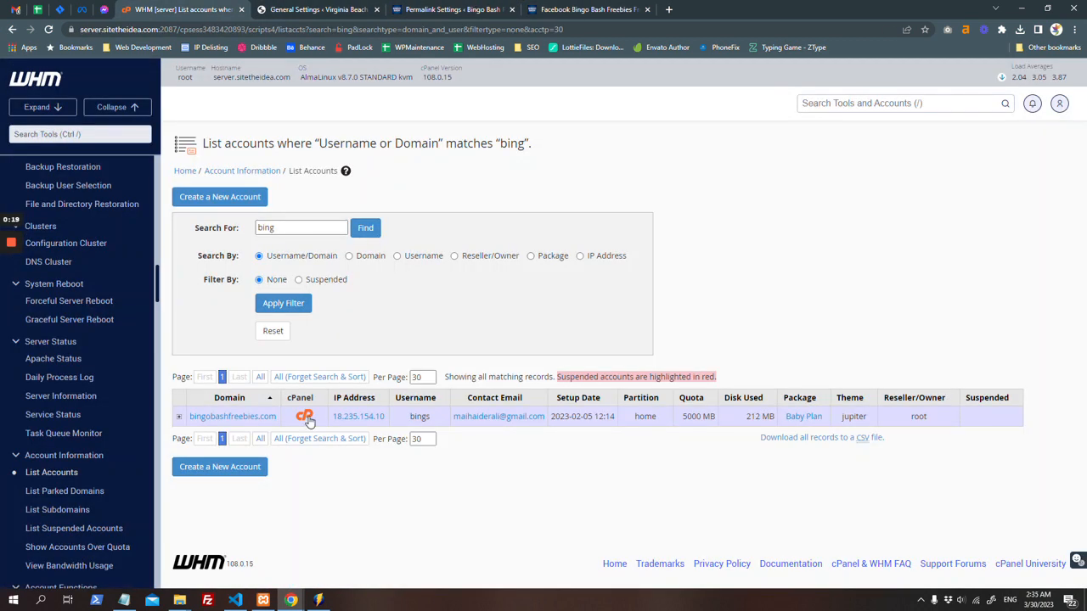
Enter cPanel for bingobashfreebies.com and reach its Domains section.
{"action": "left_click", "coordinate": [306, 416]}
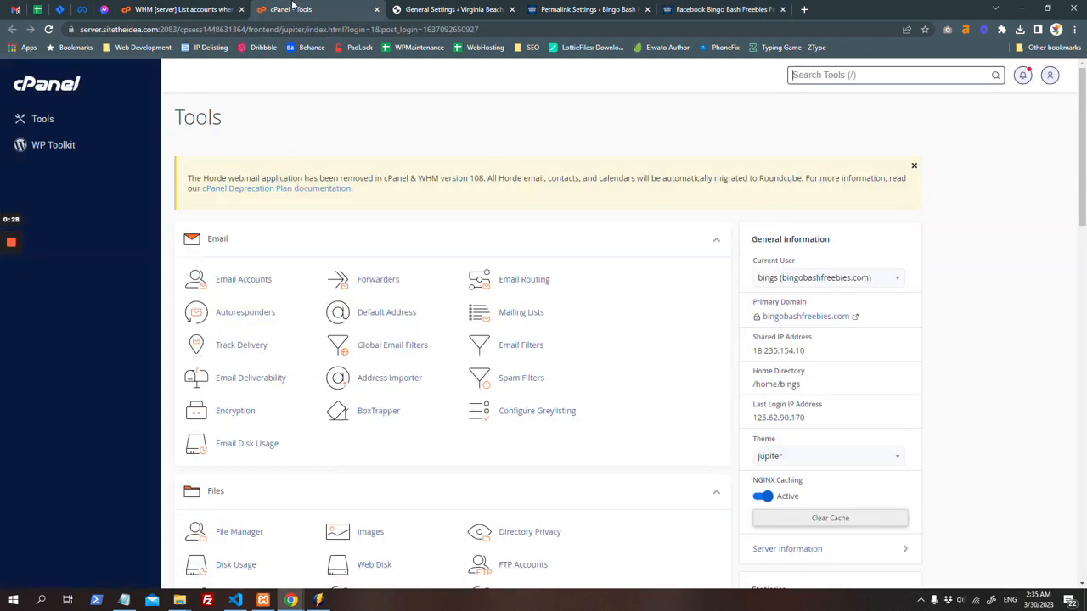
{"action": "scroll", "scroll_direction": "down", "scroll_amount": 3}
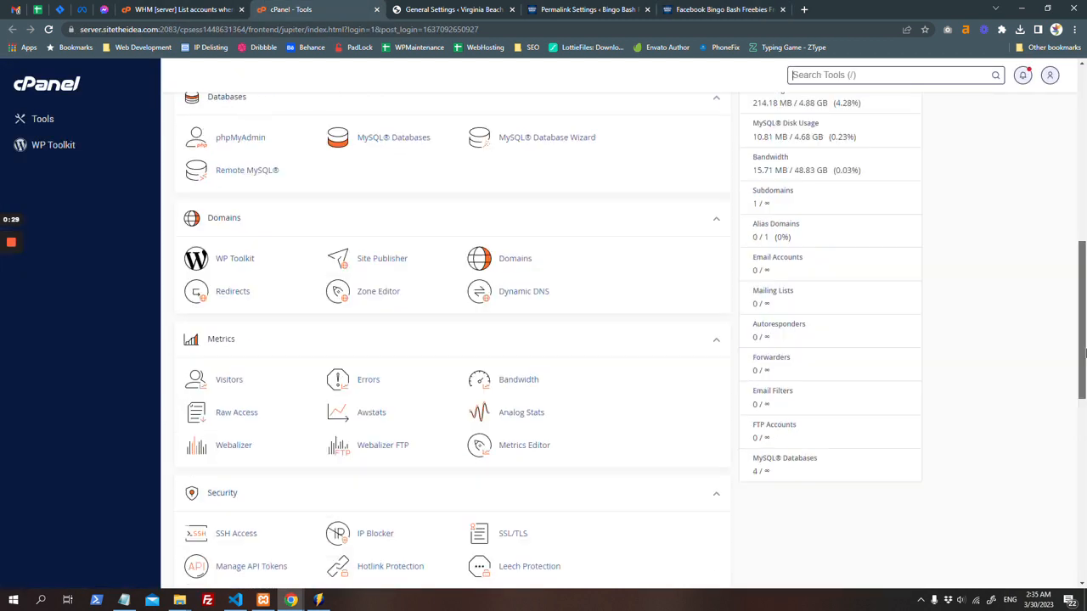
Show the Domains list with bingobashfreebie.com and the main domain's HTTPS redirect status.
{"action": "left_click", "coordinate": [514, 258]}
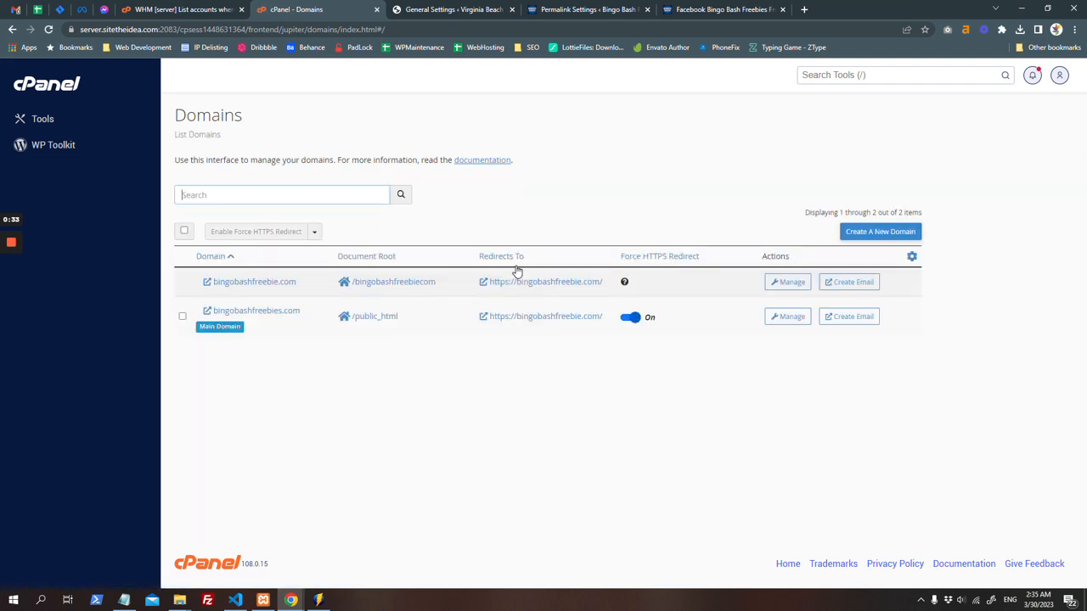
{"action": "mouse_move", "coordinate": [674, 273]}
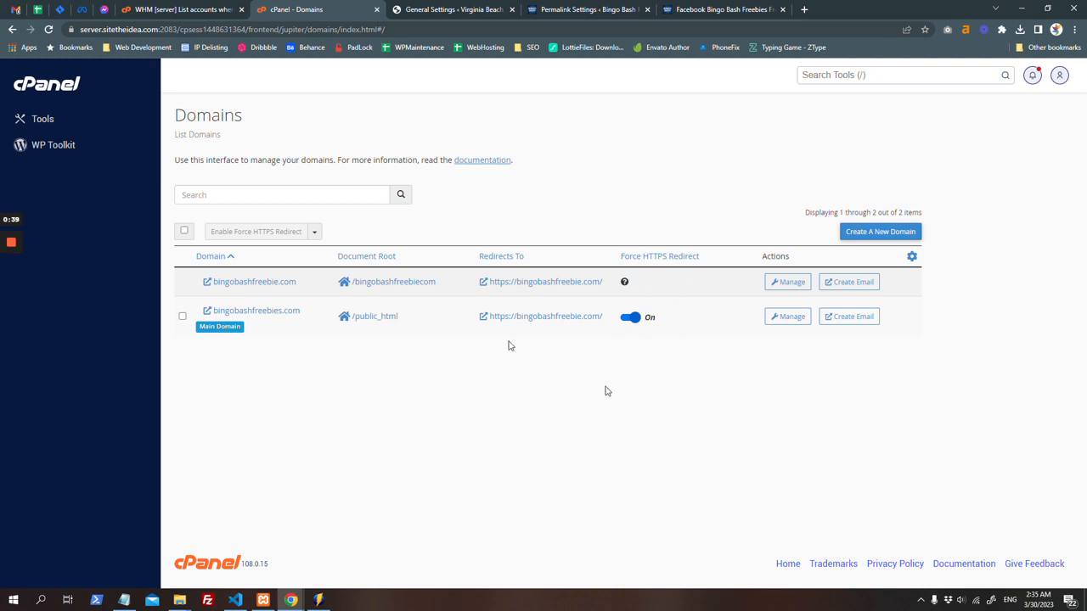
{"action": "left_click", "coordinate": [586, 10]}
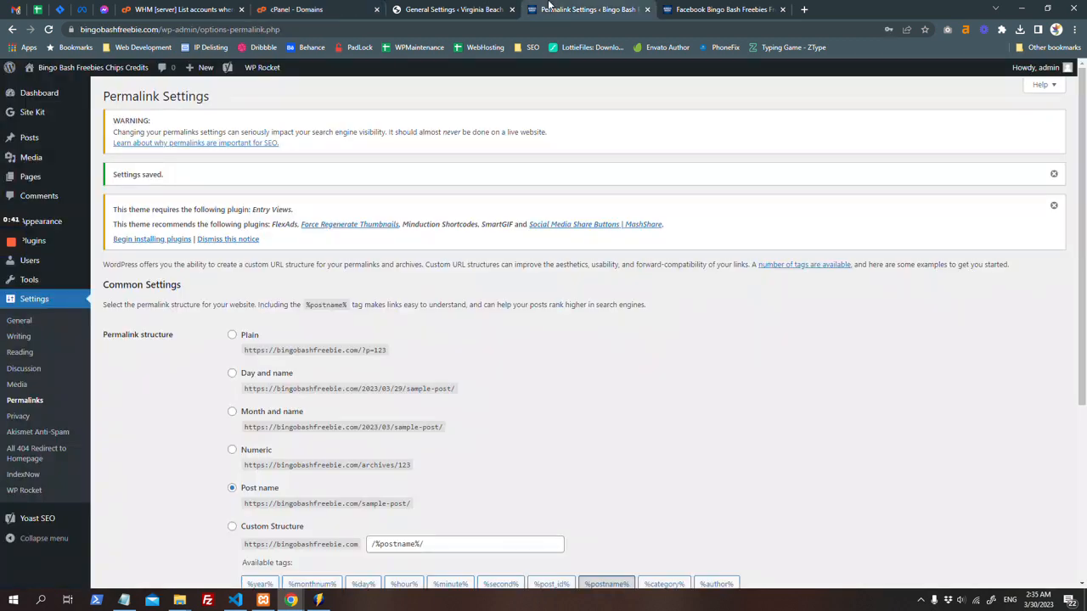
{"action": "left_click", "coordinate": [721, 10]}
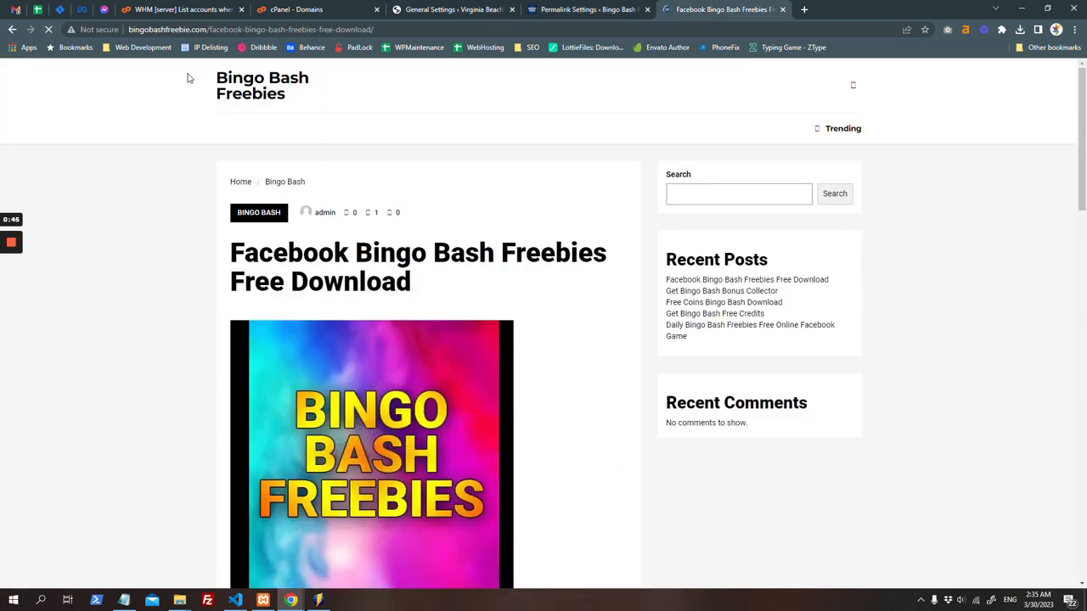
{"action": "left_click", "coordinate": [314, 10]}
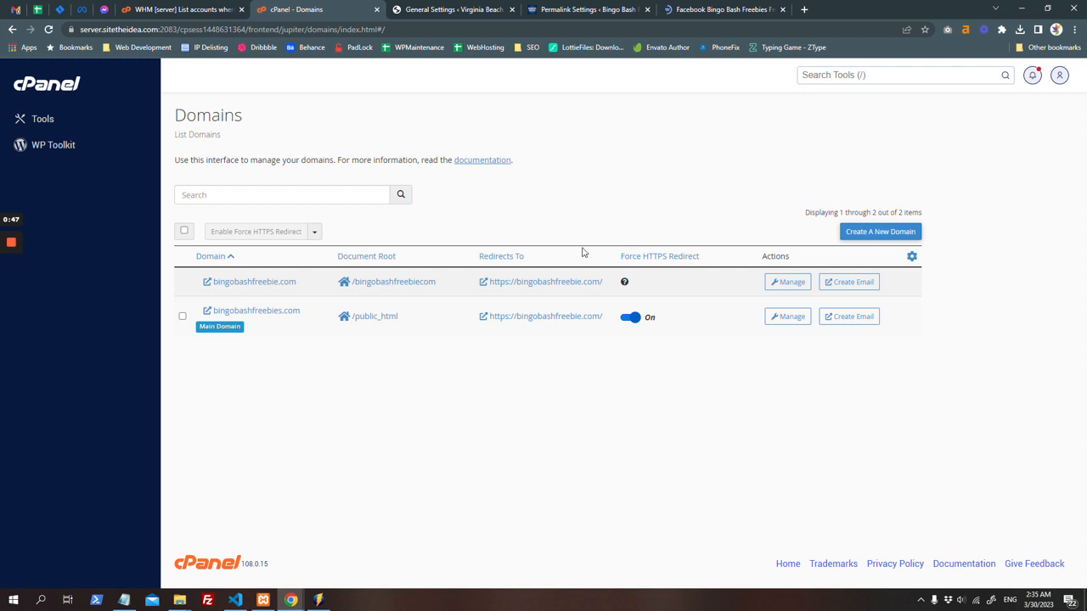
{"action": "mouse_move", "coordinate": [594, 255]}
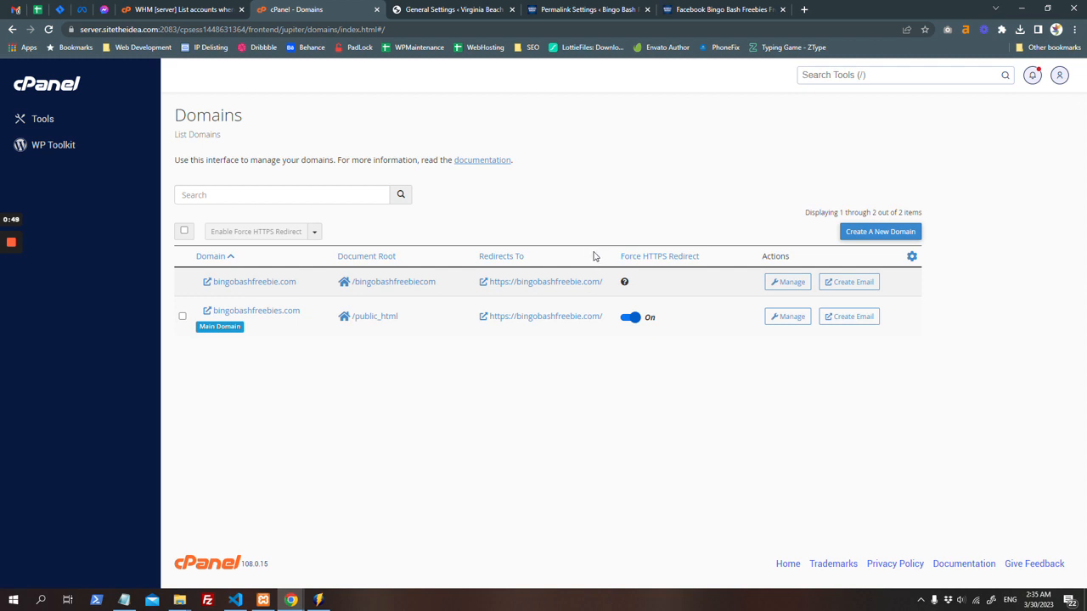
Show associated subdomains, revealing bingobashfreebie.com's subdomain with Force HTTPS Redirect off.
{"action": "left_click", "coordinate": [909, 255]}
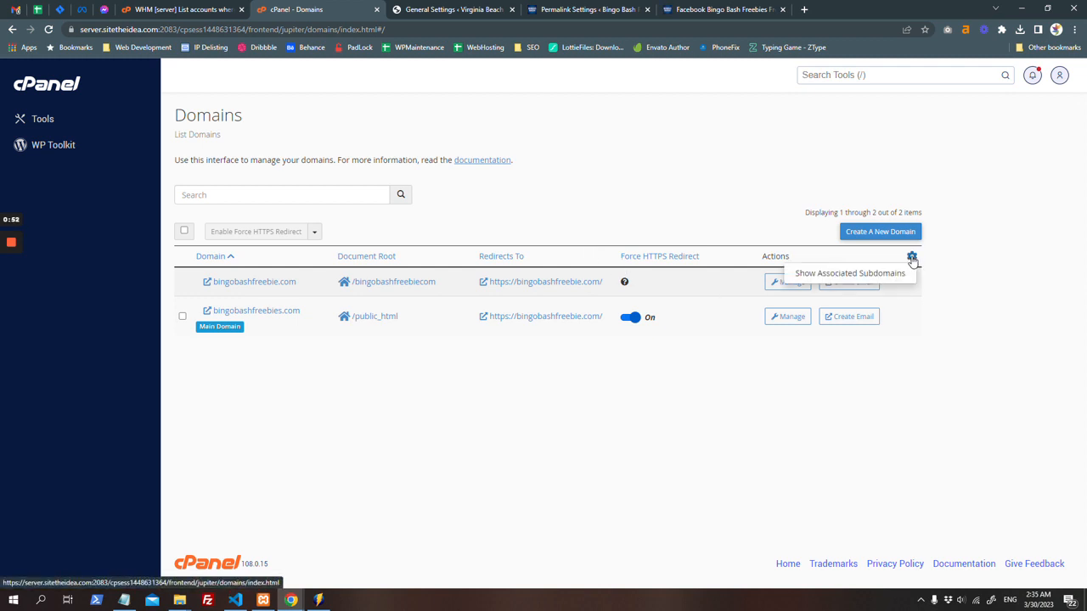
{"action": "left_click", "coordinate": [849, 272]}
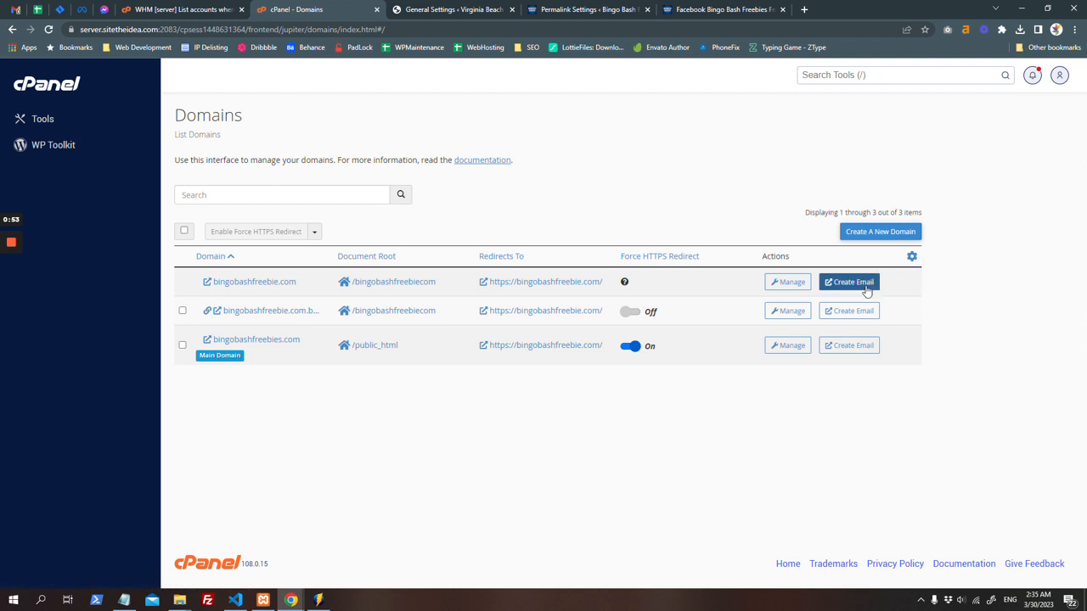
{"action": "left_click", "coordinate": [910, 254]}
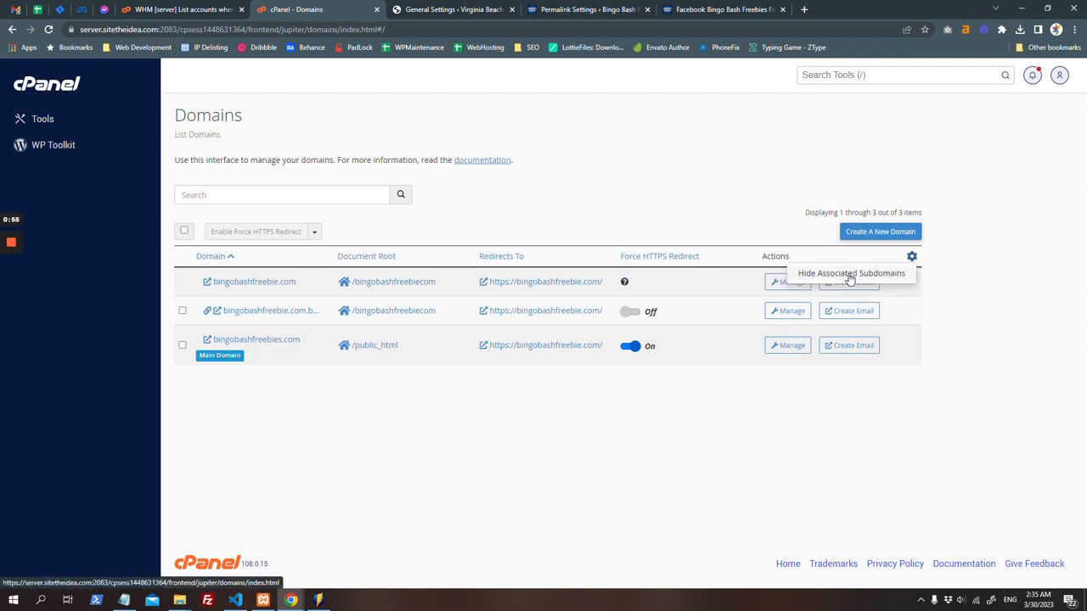
{"action": "mouse_move", "coordinate": [487, 304]}
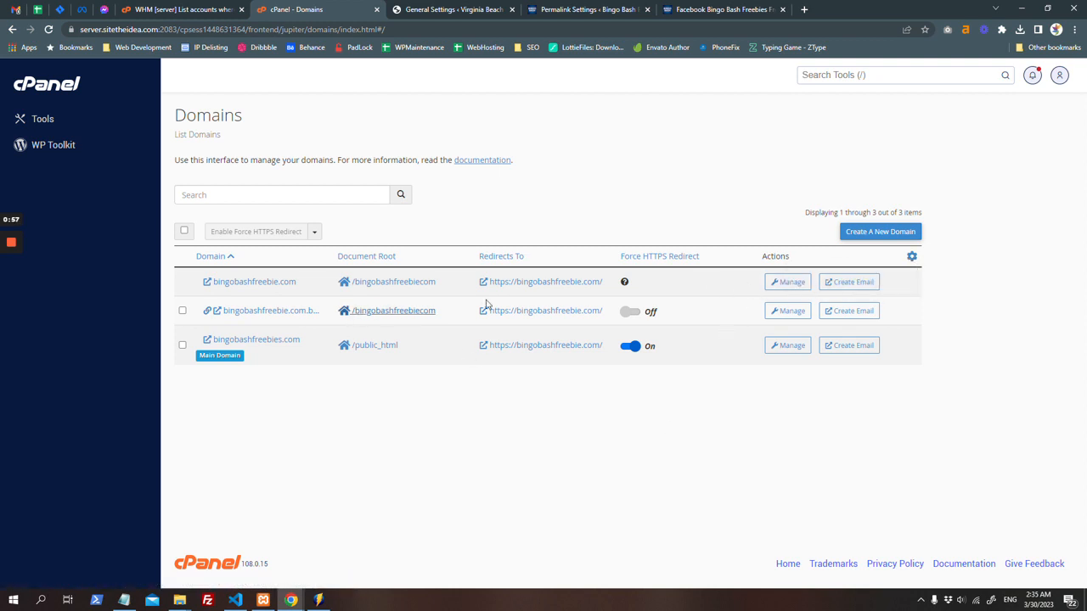
{"action": "mouse_move", "coordinate": [625, 282]}
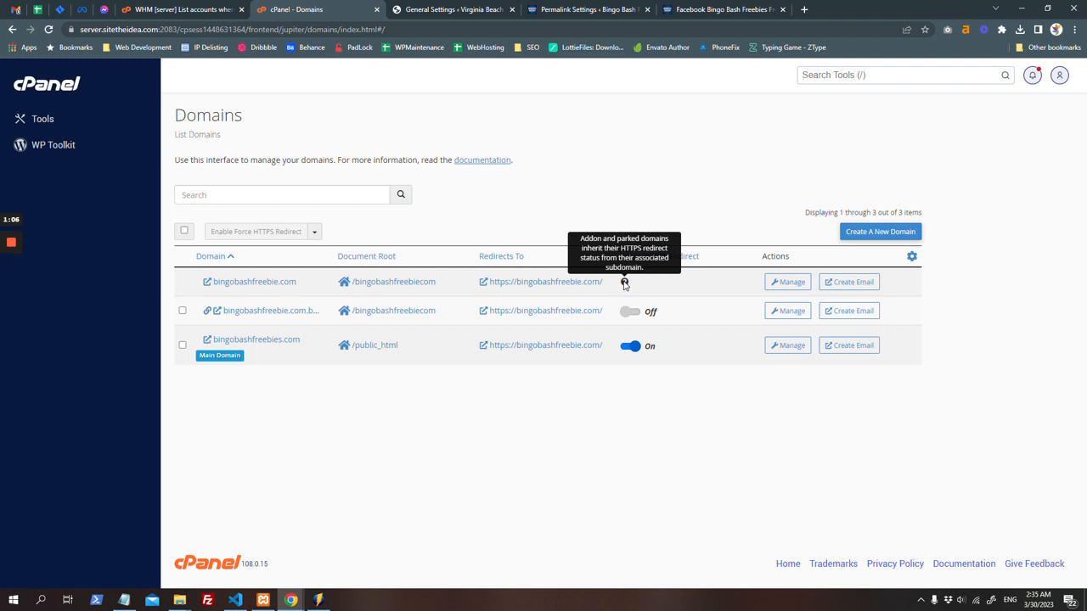
Turn Force HTTPS Redirect on for the subdomain and view the live site.
{"action": "left_click", "coordinate": [630, 310]}
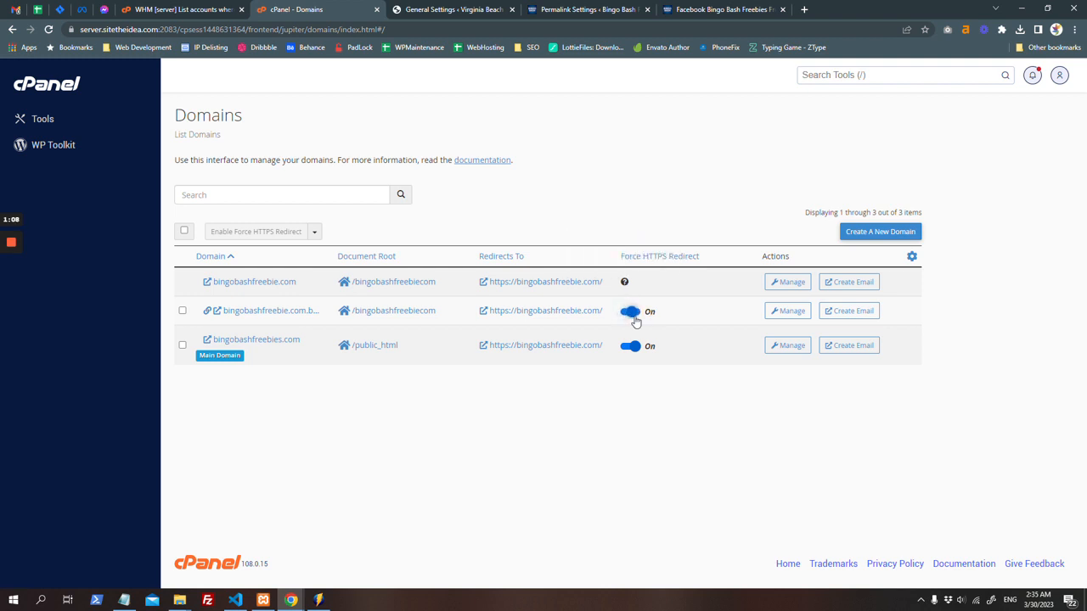
{"action": "left_click", "coordinate": [630, 311]}
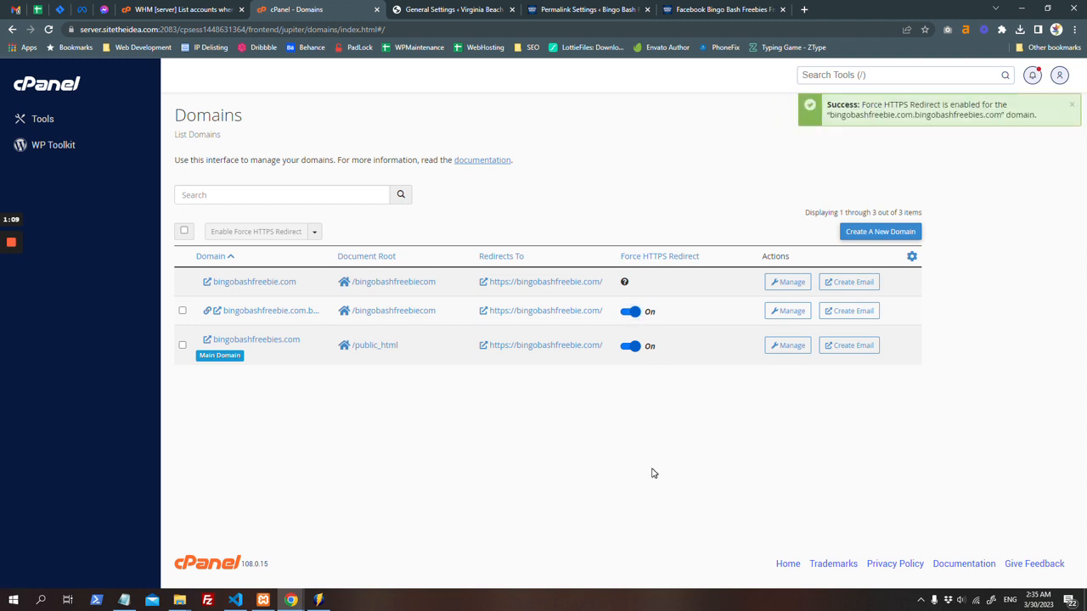
{"action": "left_click", "coordinate": [721, 10]}
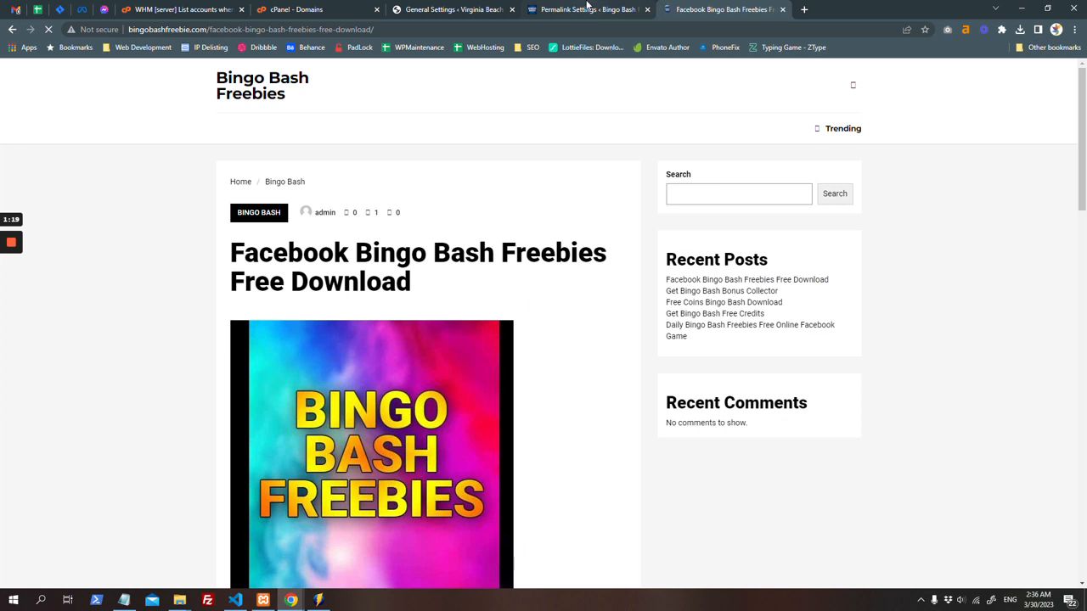
Clear the NGINX cache from cPanel Tools and reload the live article page.
{"action": "left_click", "coordinate": [315, 10]}
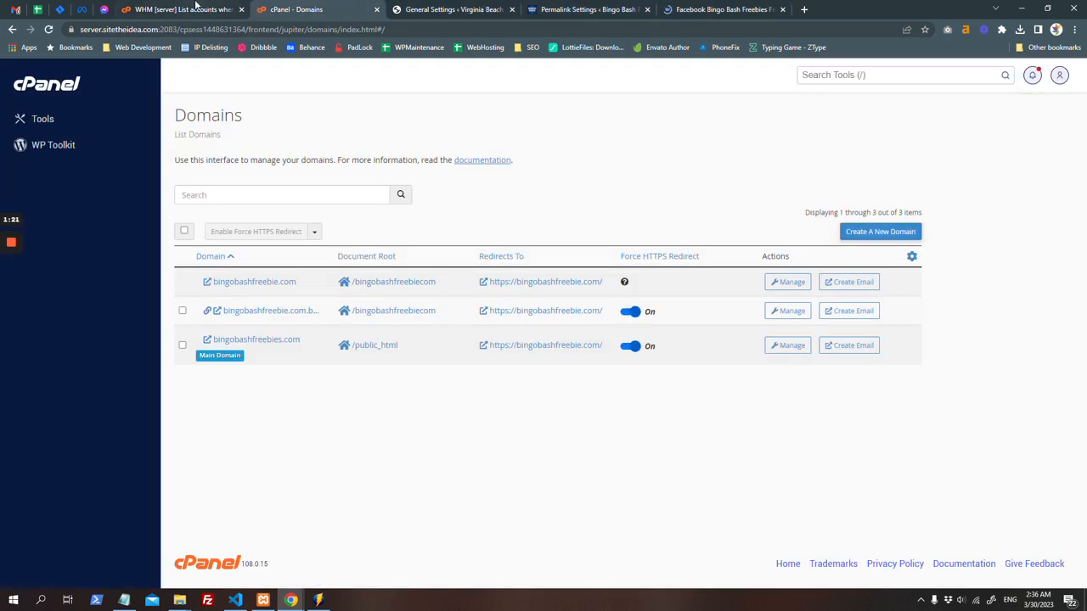
{"action": "left_click", "coordinate": [41, 119]}
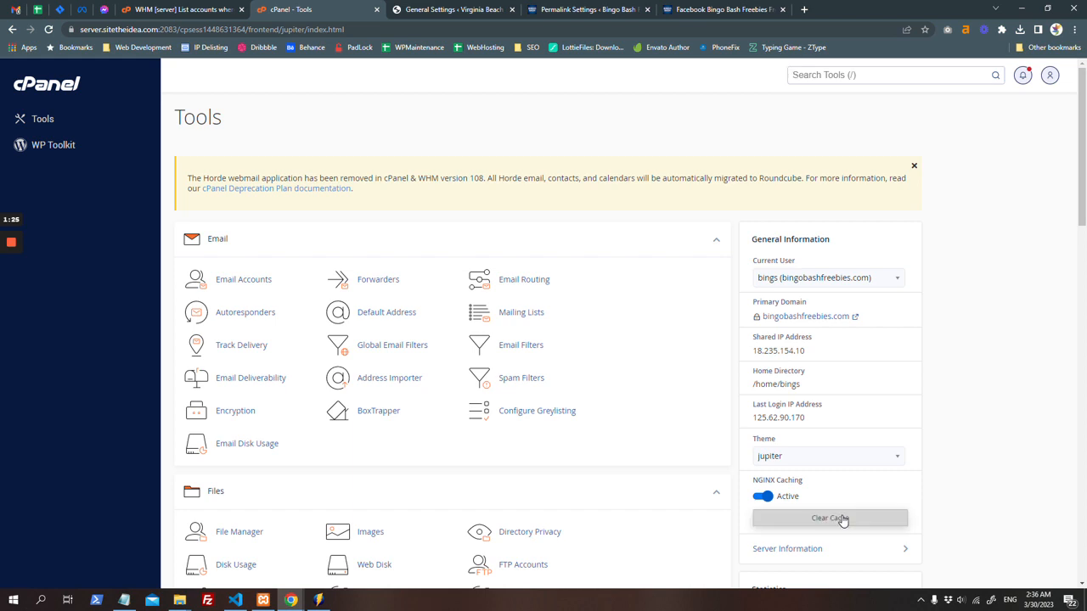
{"action": "left_click", "coordinate": [722, 10]}
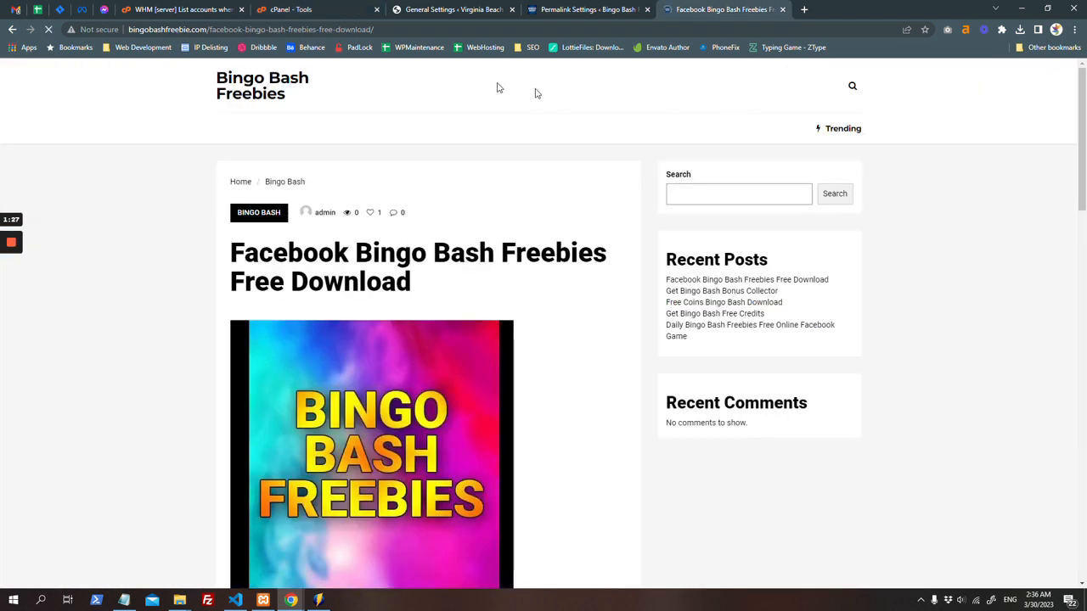